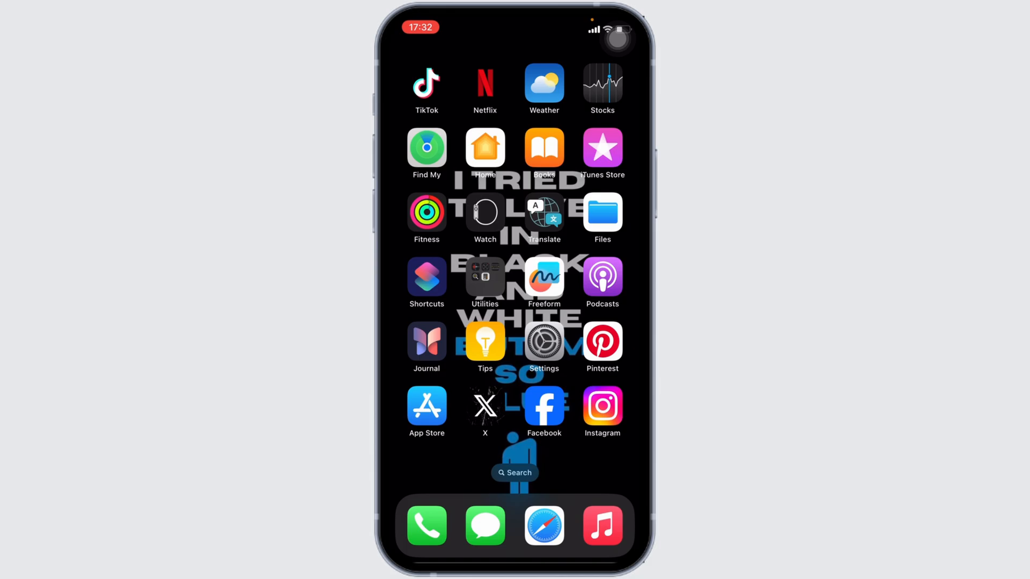
- Launch the App Store from the Home Screen onto its Search page
{"action": "left_click", "coordinate": [426, 406]}
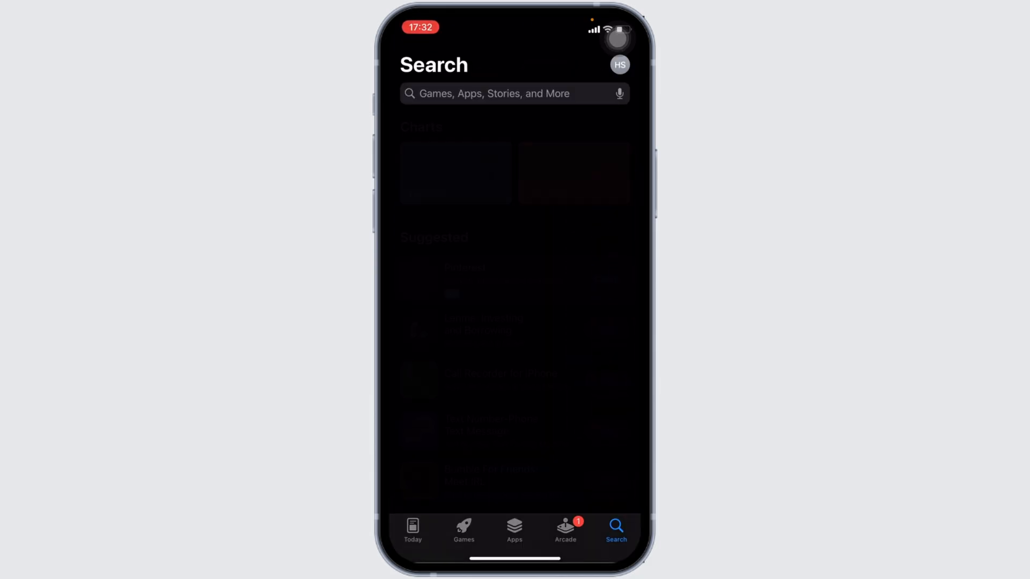
- Search the App Store for 'grab' and confirm Grab is installed with no update pending
{"action": "left_click", "coordinate": [513, 94]}
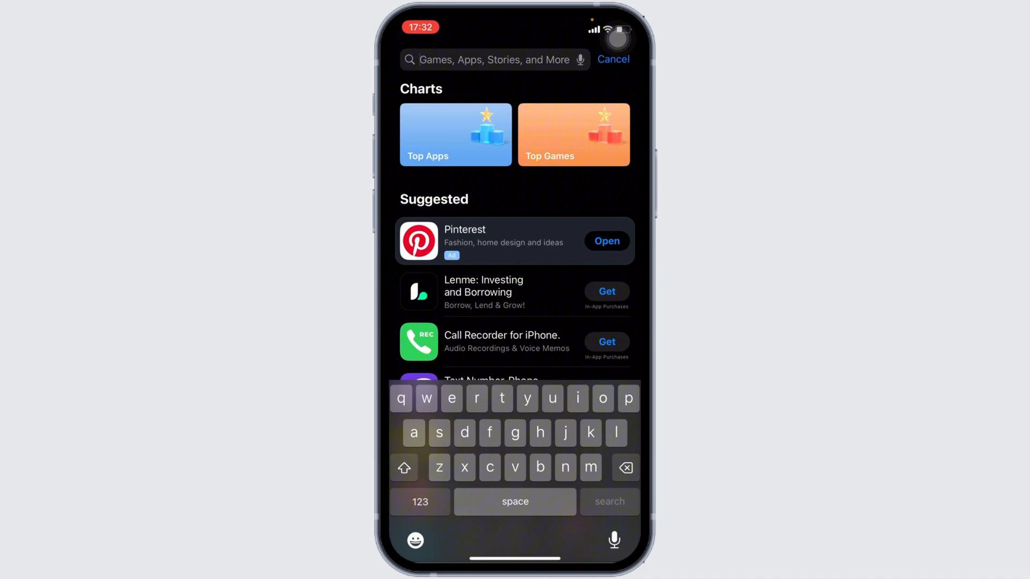
{"action": "type", "text": "grab"}
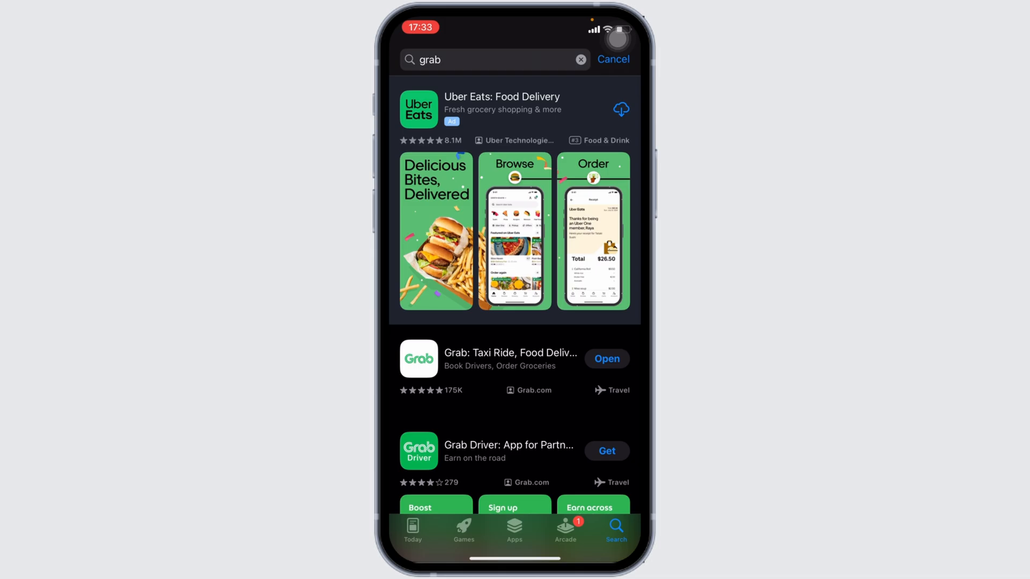
{"action": "left_click", "coordinate": [510, 352]}
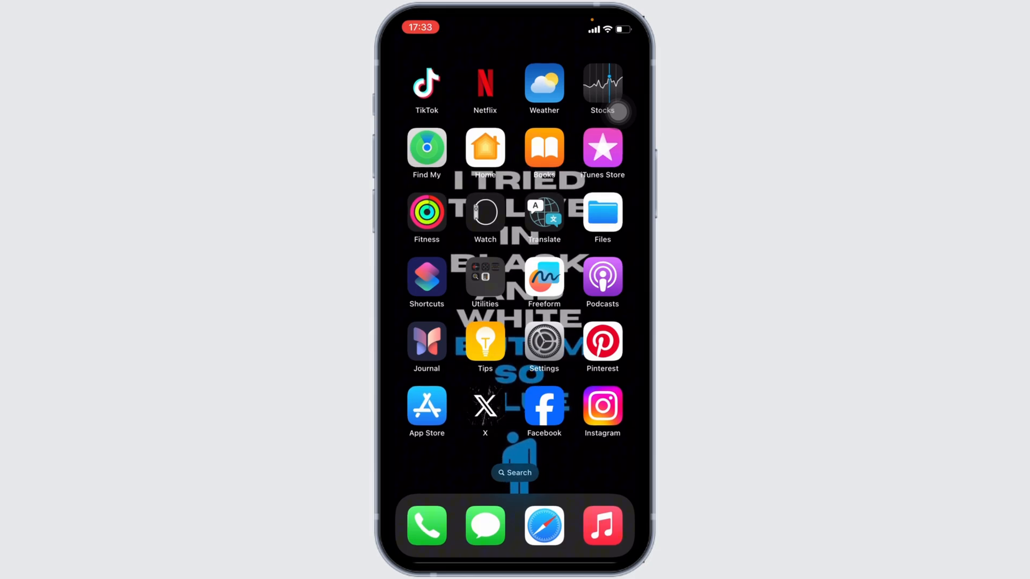
- Navigate Settings > General > iPhone Storage and scroll to Grab using 316.7 MB
{"action": "left_click", "coordinate": [543, 341]}
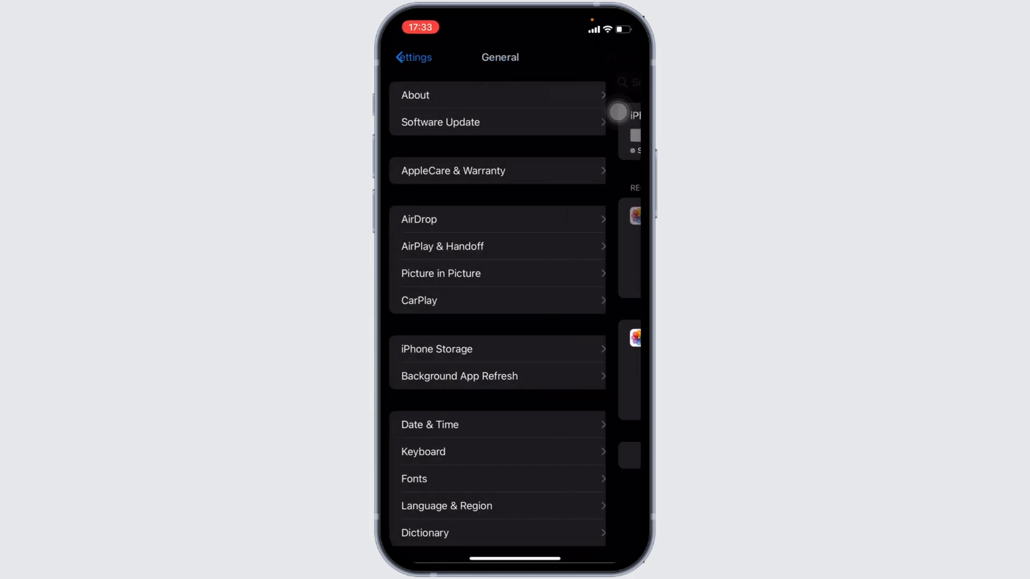
{"action": "left_click", "coordinate": [412, 57]}
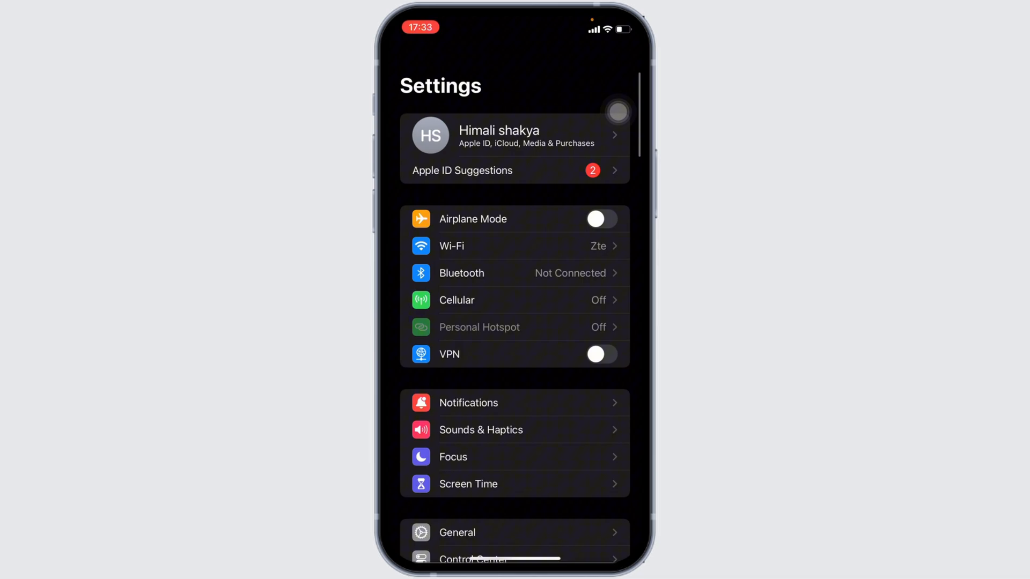
{"action": "left_click", "coordinate": [456, 532]}
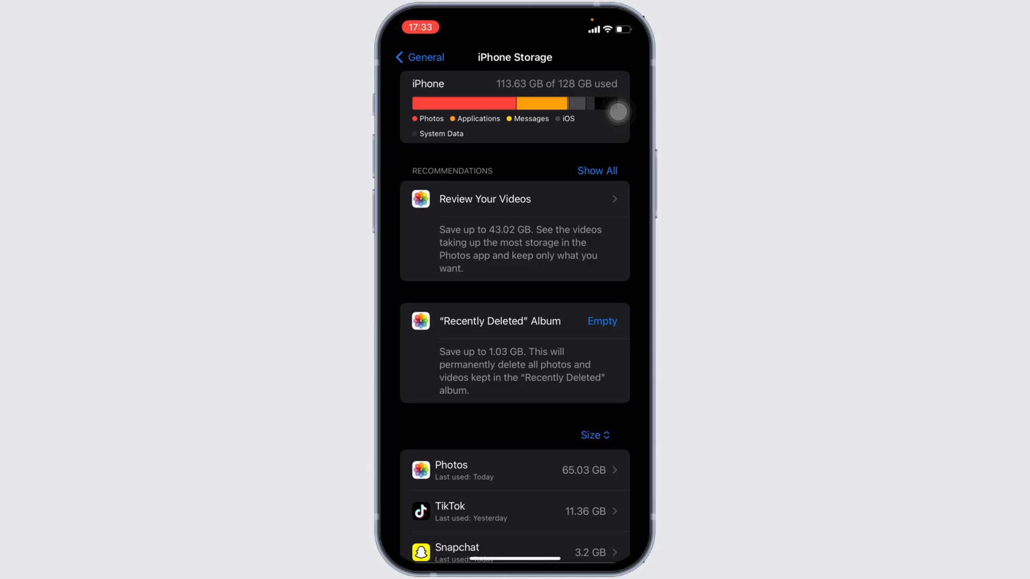
{"action": "scroll", "scroll_direction": "down", "scroll_amount": 3}
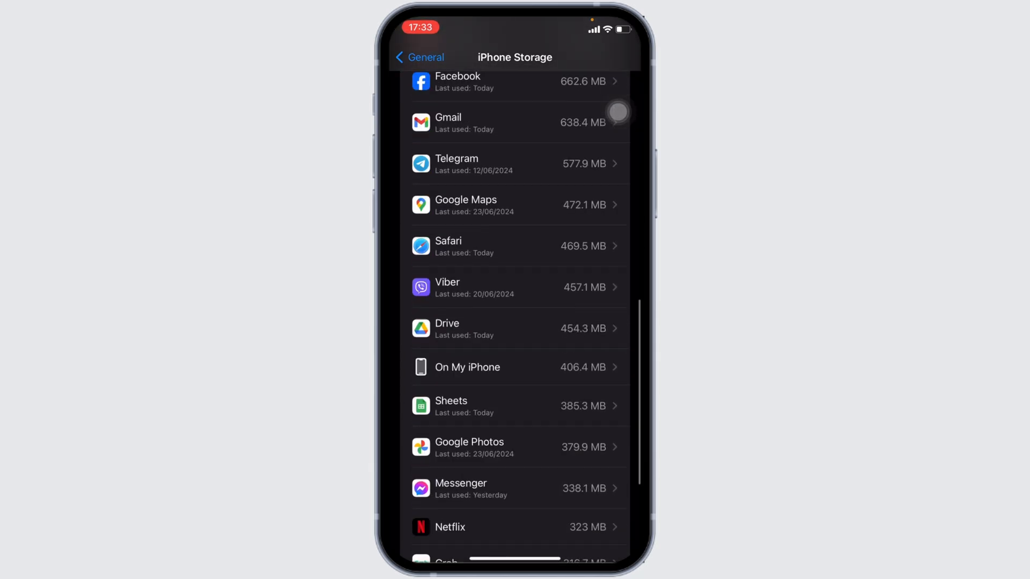
{"action": "scroll", "scroll_direction": "up", "scroll_amount": 3}
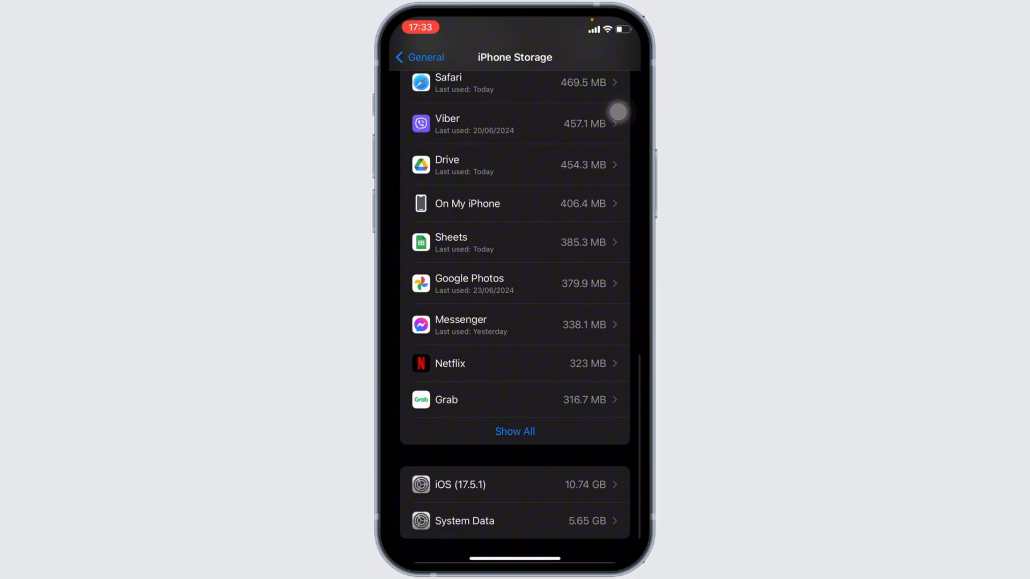
- Offload Grab from its storage page, freeing 316.6 MB while keeping 74 KB of data
{"action": "left_click", "coordinate": [514, 399]}
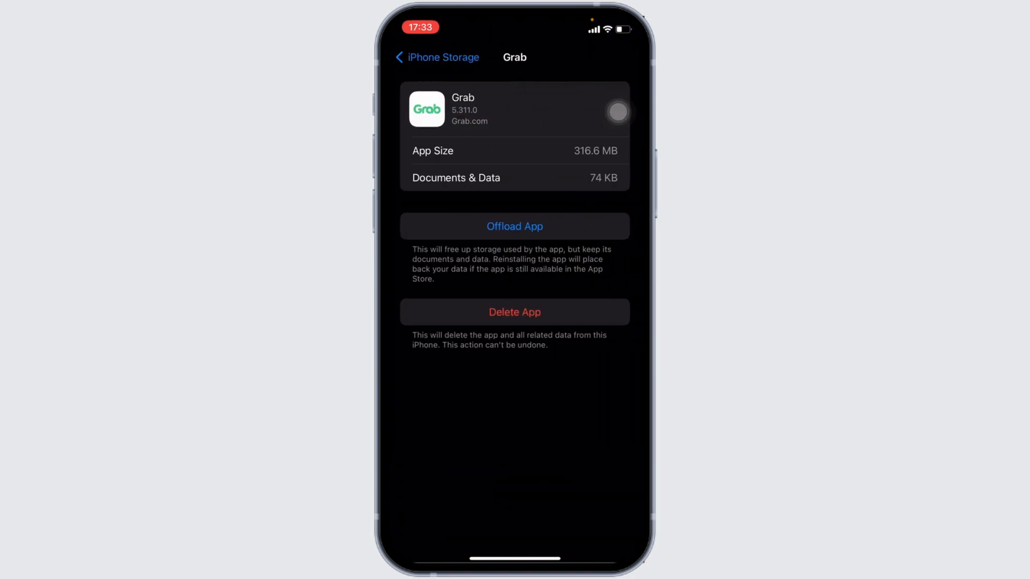
{"action": "left_click", "coordinate": [514, 227]}
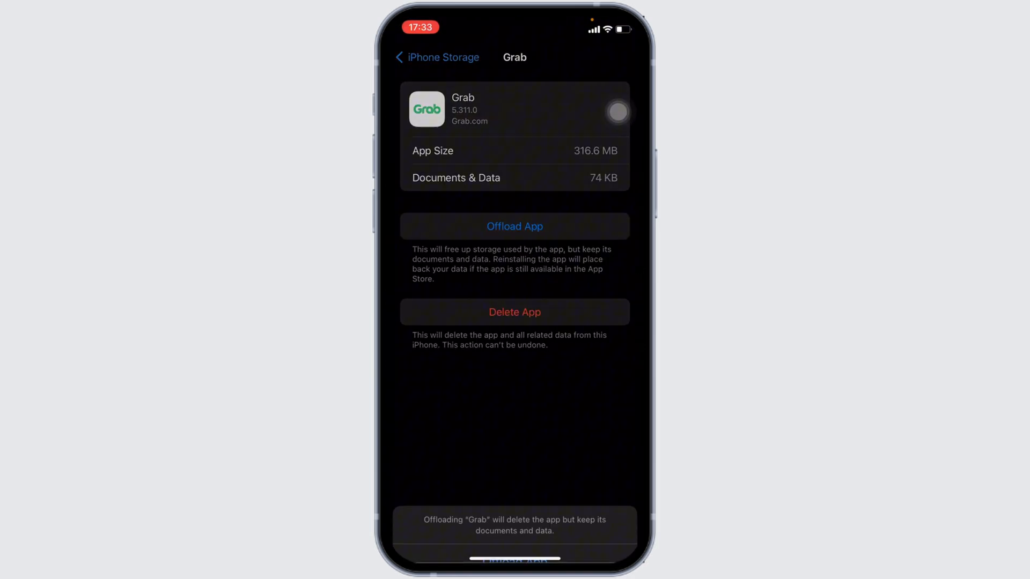
{"action": "left_click", "coordinate": [514, 226]}
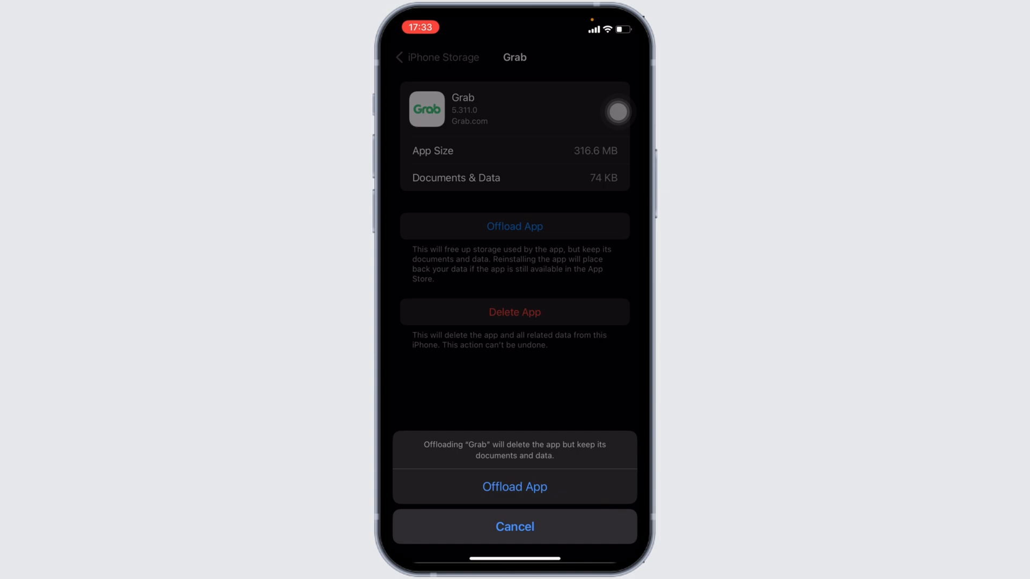
{"action": "left_click", "coordinate": [514, 487]}
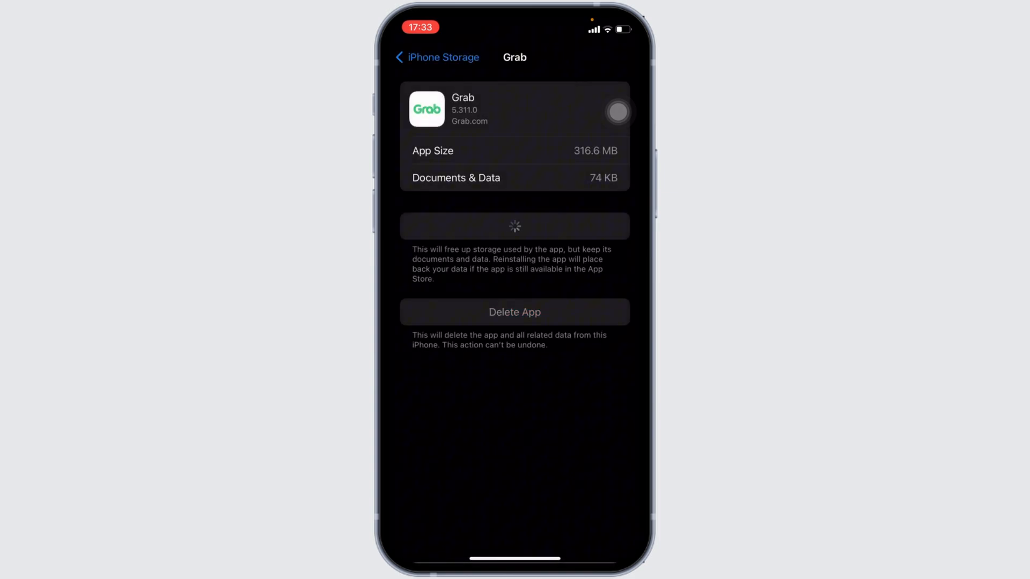